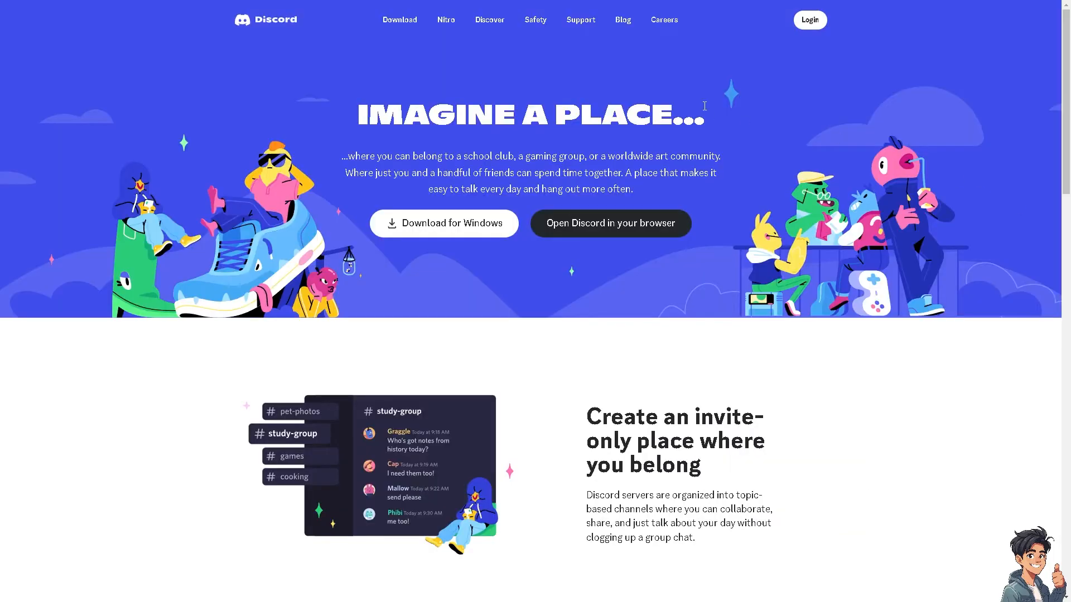
{"action": "mouse_move", "coordinate": [810, 20]}
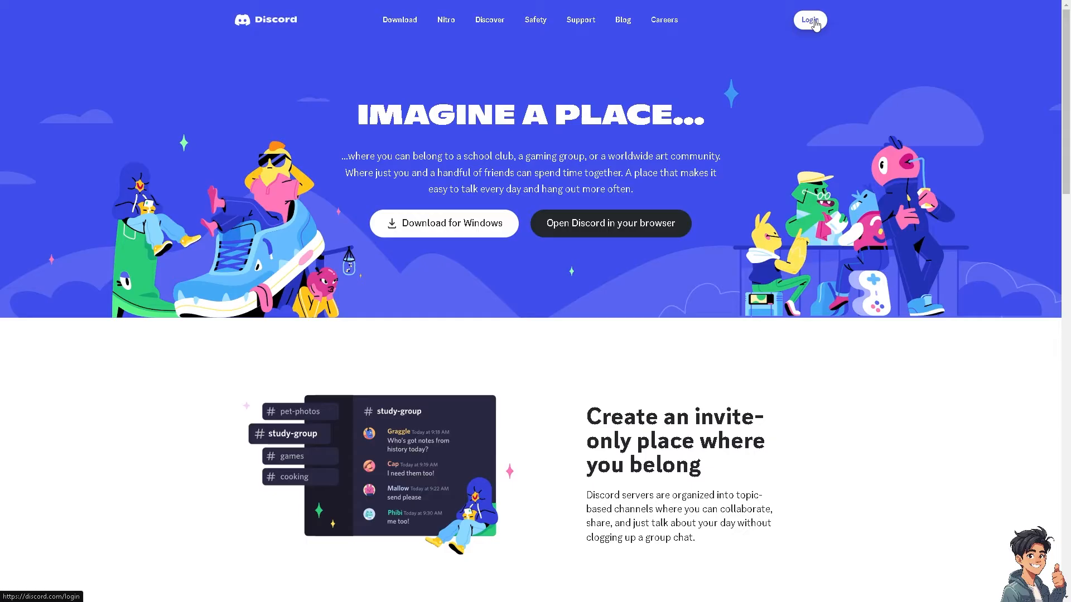
Go from the discord.com homepage to the account login page.
{"action": "left_click", "coordinate": [809, 20]}
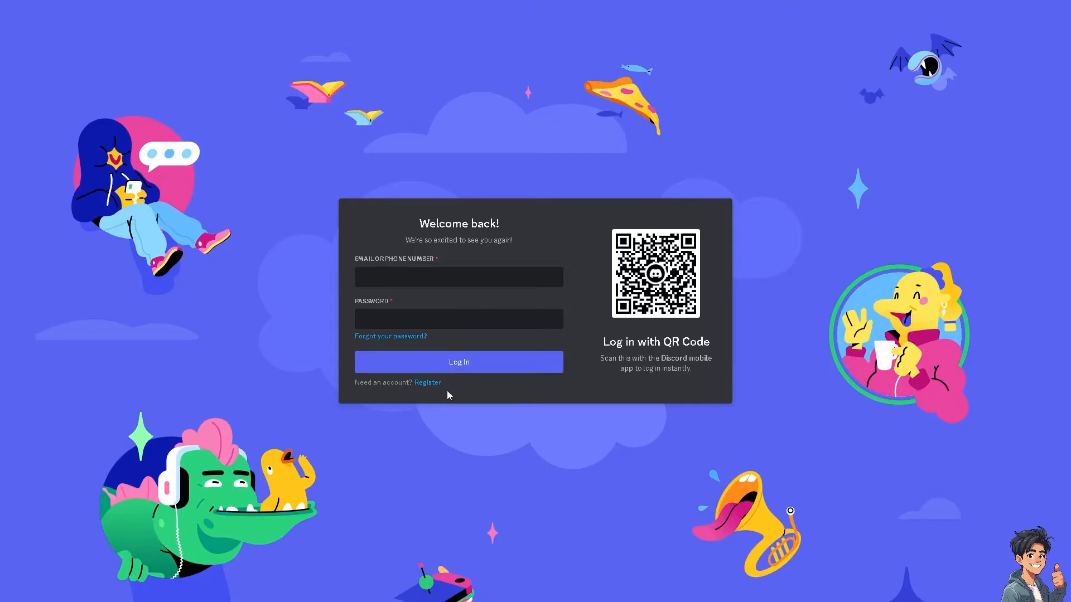
{"action": "left_click", "coordinate": [427, 383]}
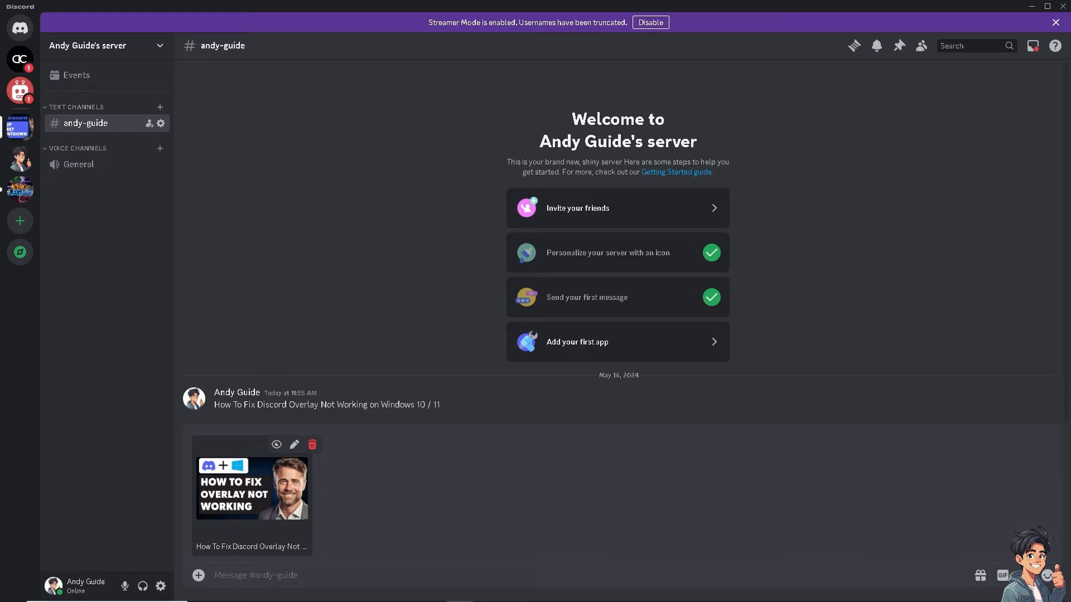
{"action": "mouse_move", "coordinate": [591, 573]}
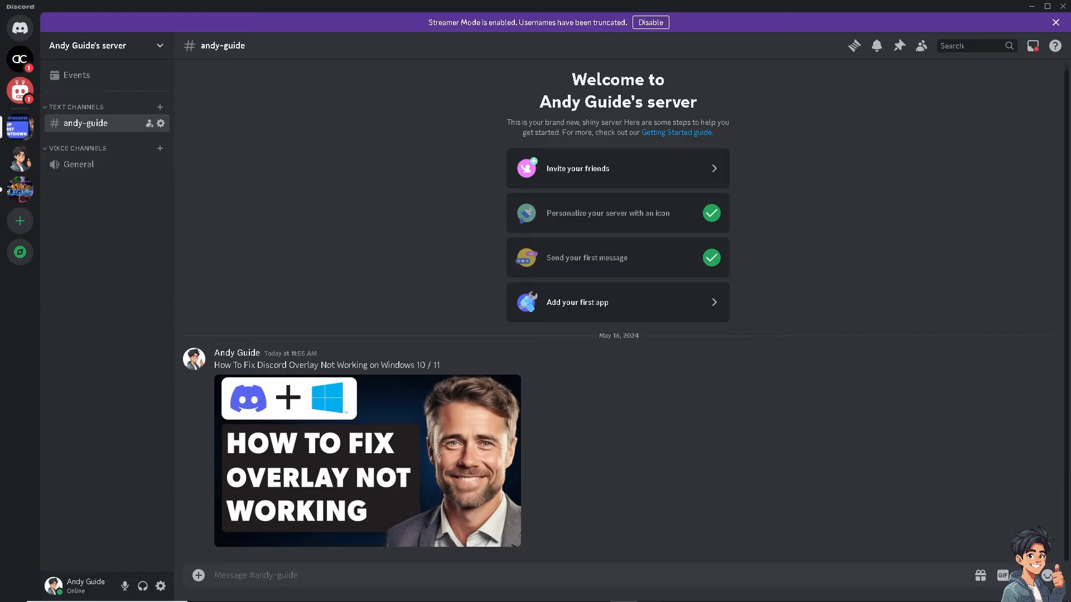
{"action": "mouse_move", "coordinate": [124, 567]}
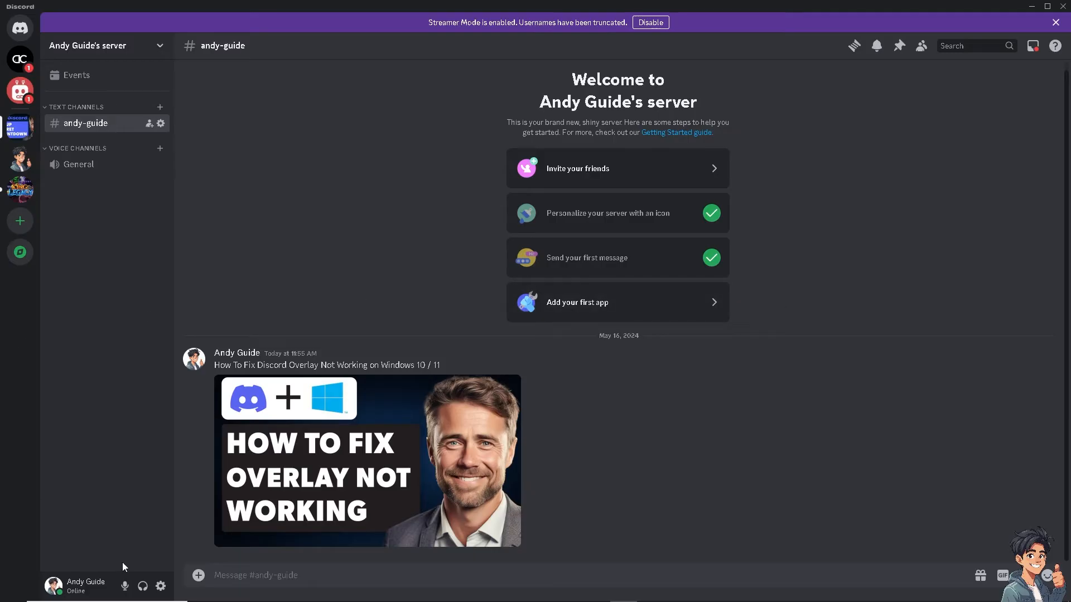
{"action": "mouse_move", "coordinate": [161, 585]}
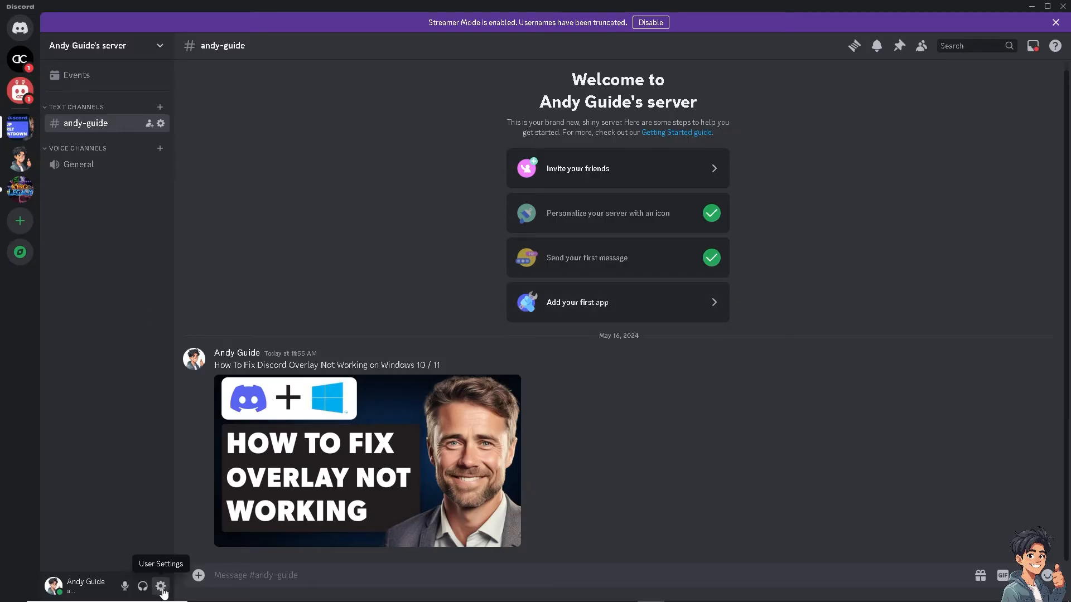
Reach the Game Overlay page in User Settings.
{"action": "left_click", "coordinate": [161, 586]}
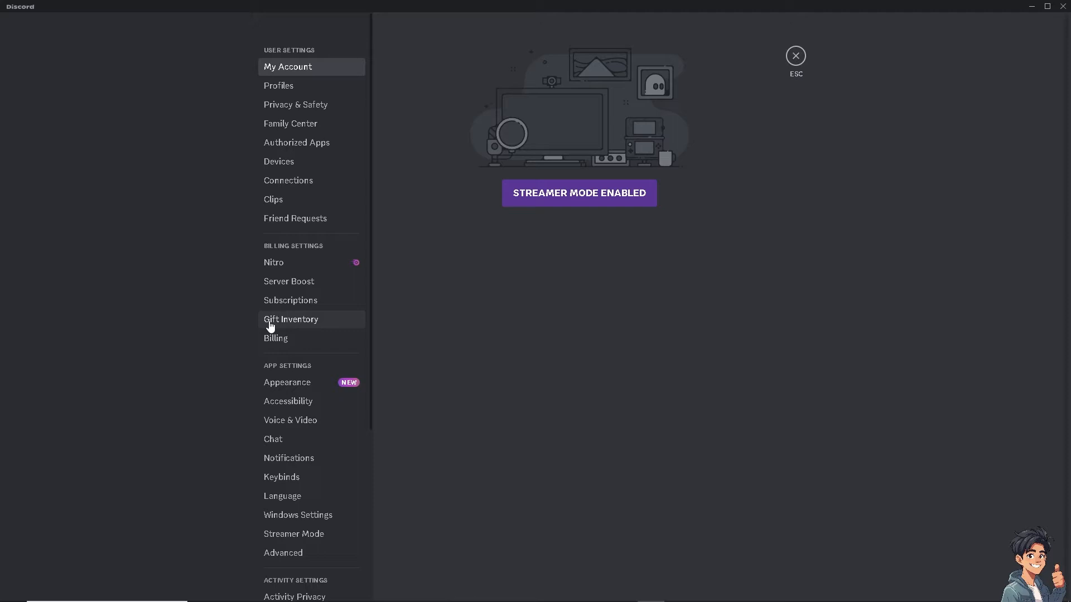
{"action": "scroll", "scroll_direction": "down", "scroll_amount": 3}
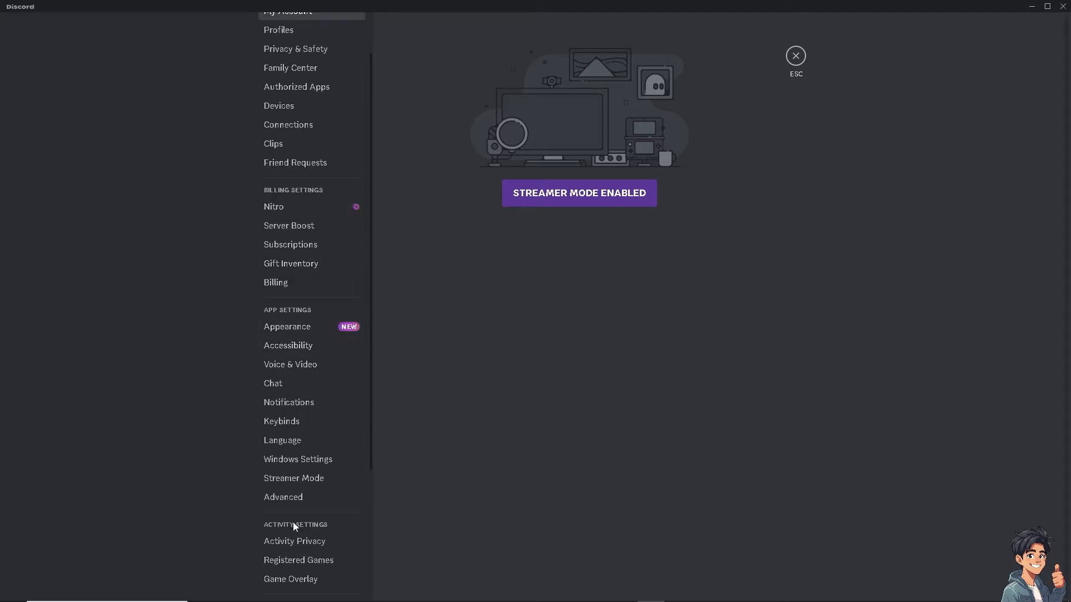
{"action": "scroll", "scroll_direction": "down", "scroll_amount": 3}
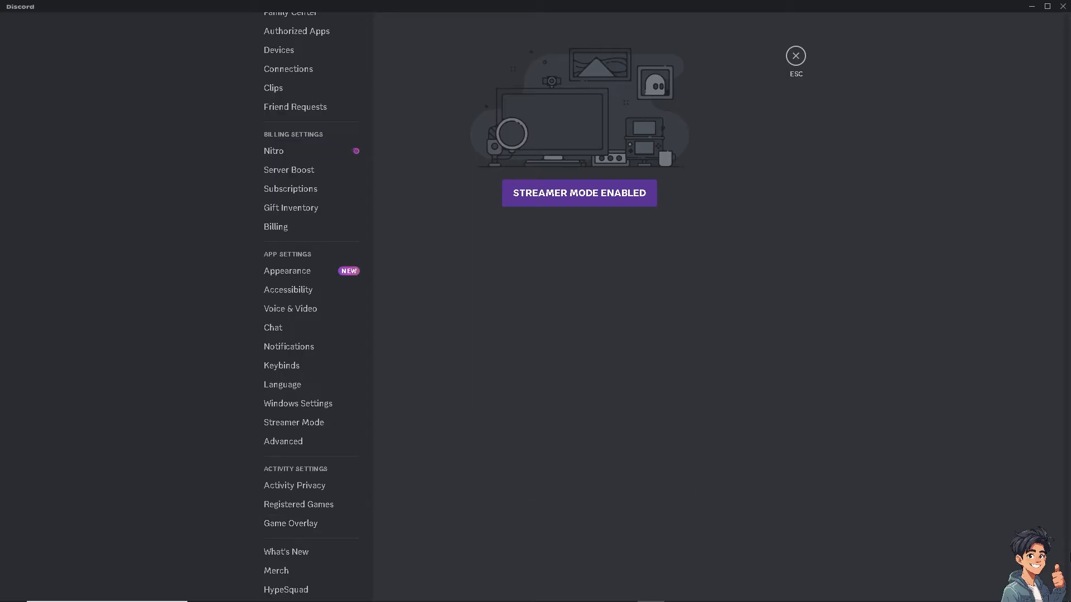
{"action": "left_click", "coordinate": [294, 485]}
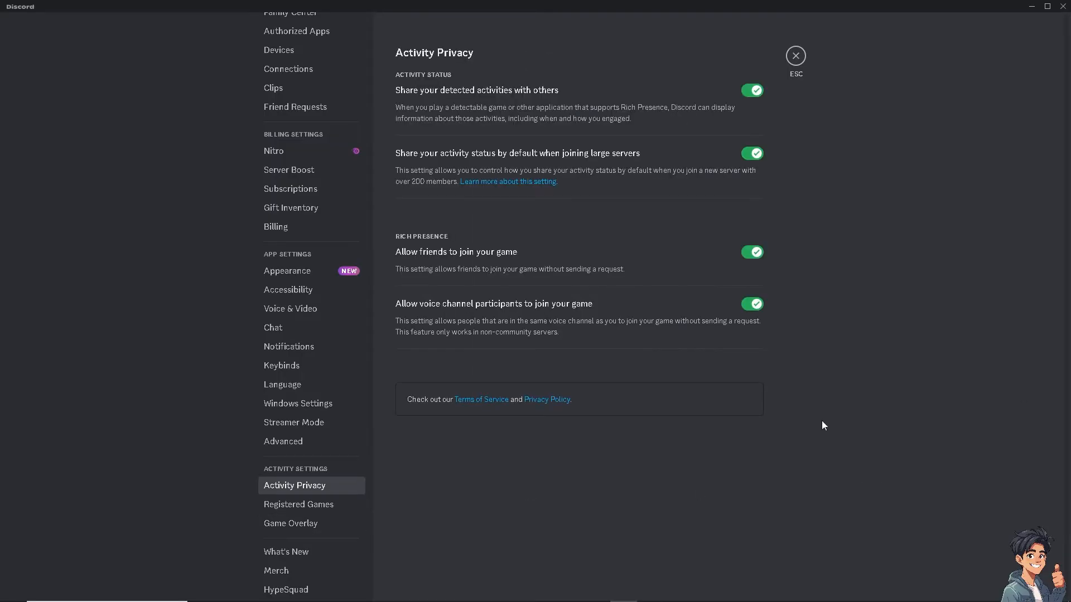
{"action": "left_click", "coordinate": [290, 523]}
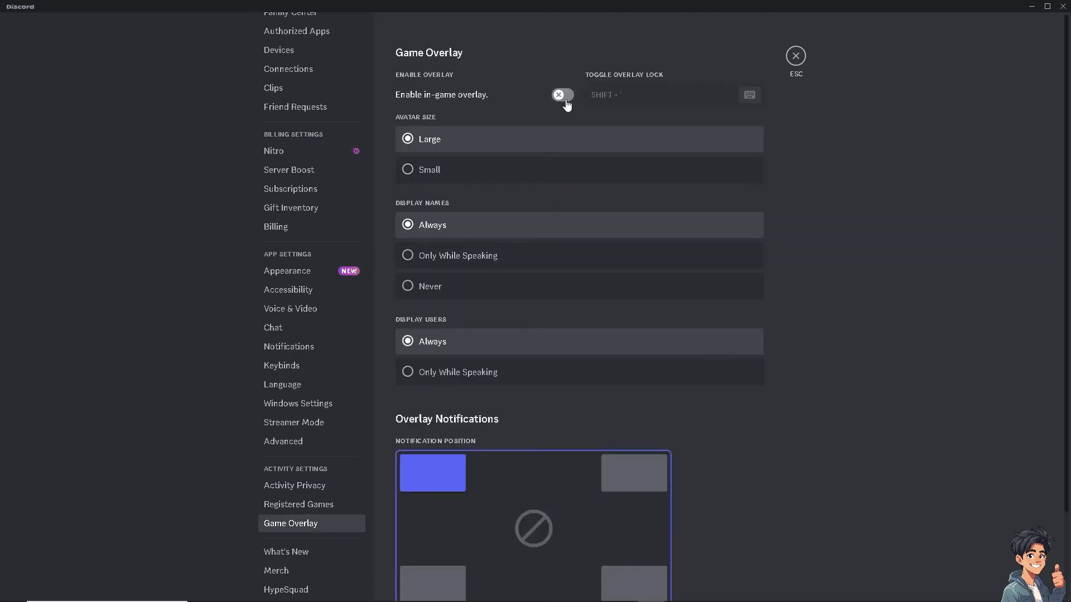
{"action": "mouse_move", "coordinate": [571, 101]}
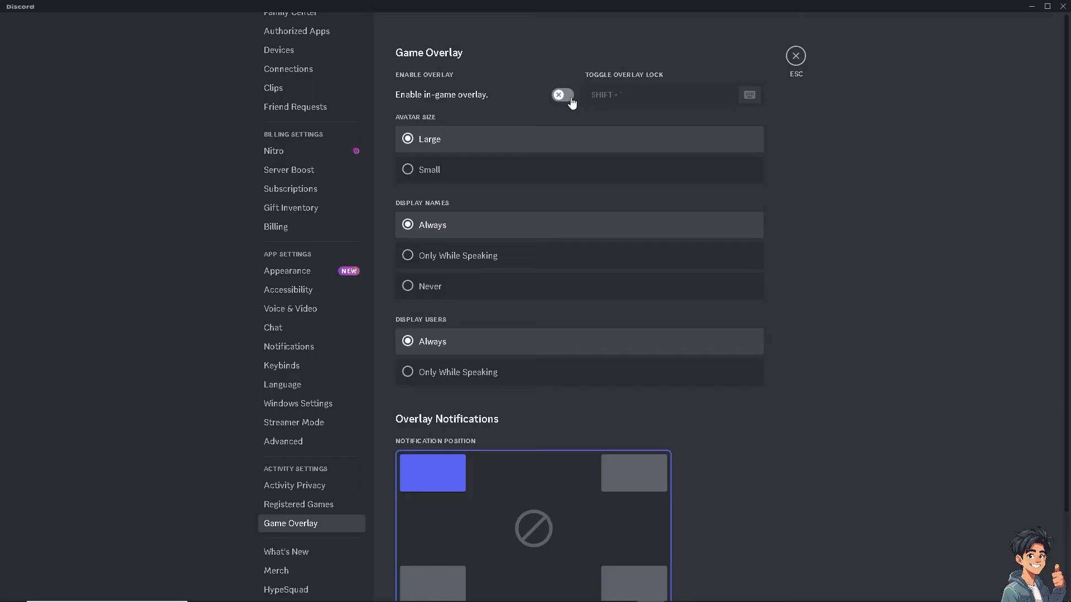
Turn on Enable in-game overlay, start Edit Keybind, and close settings back to the channel.
{"action": "left_click", "coordinate": [561, 94]}
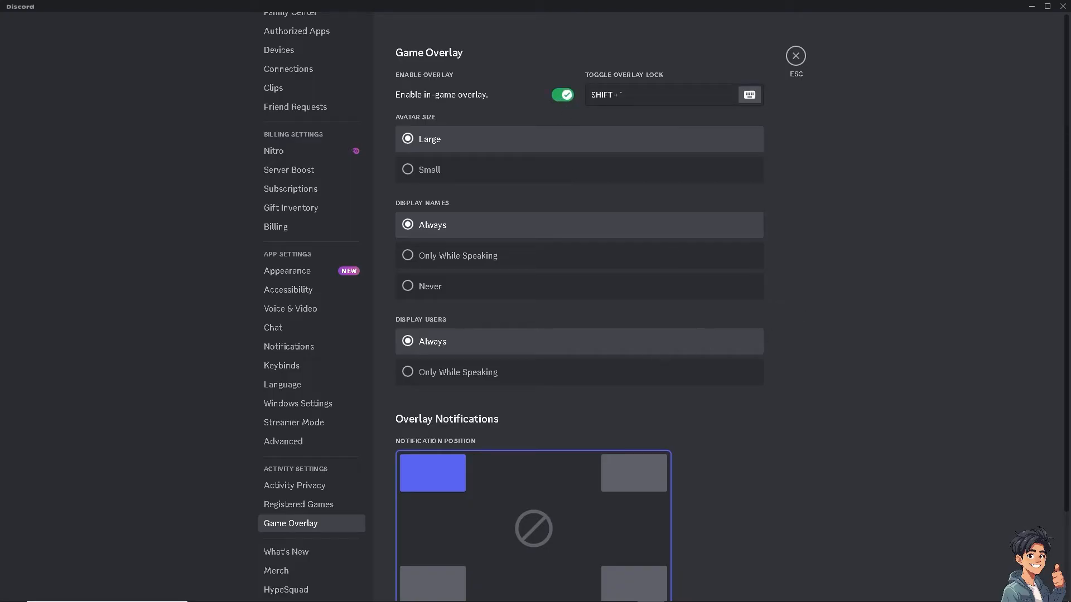
{"action": "mouse_move", "coordinate": [723, 94]}
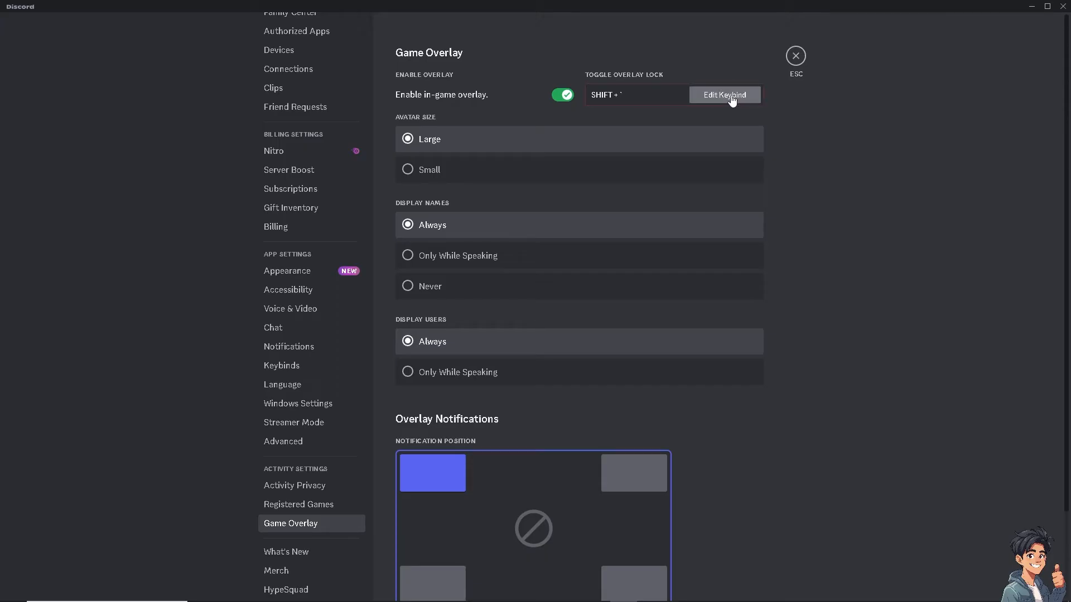
{"action": "left_click", "coordinate": [724, 93]}
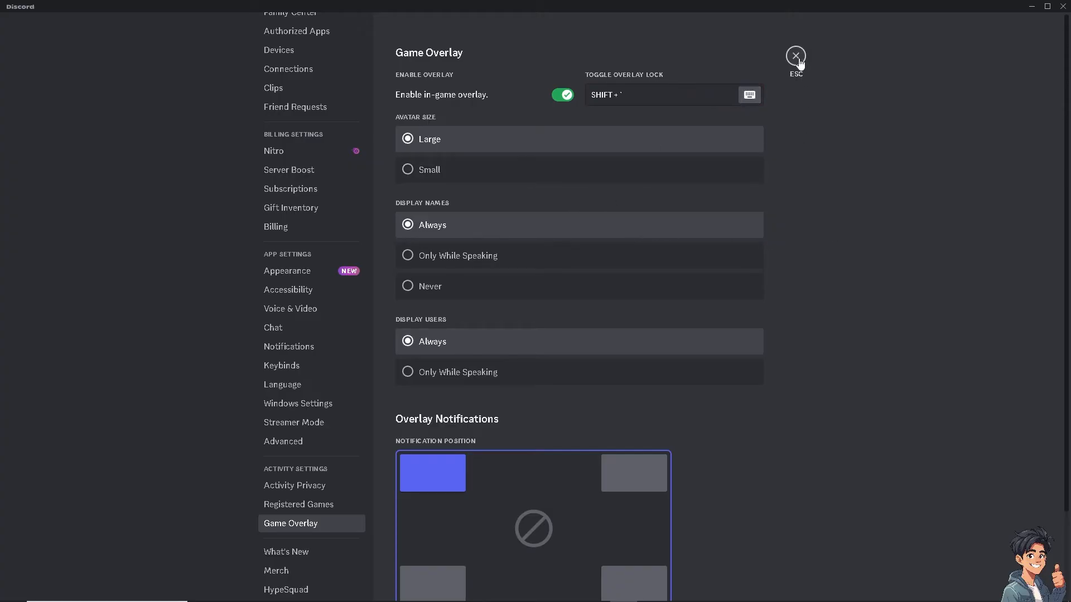
{"action": "left_click", "coordinate": [794, 56]}
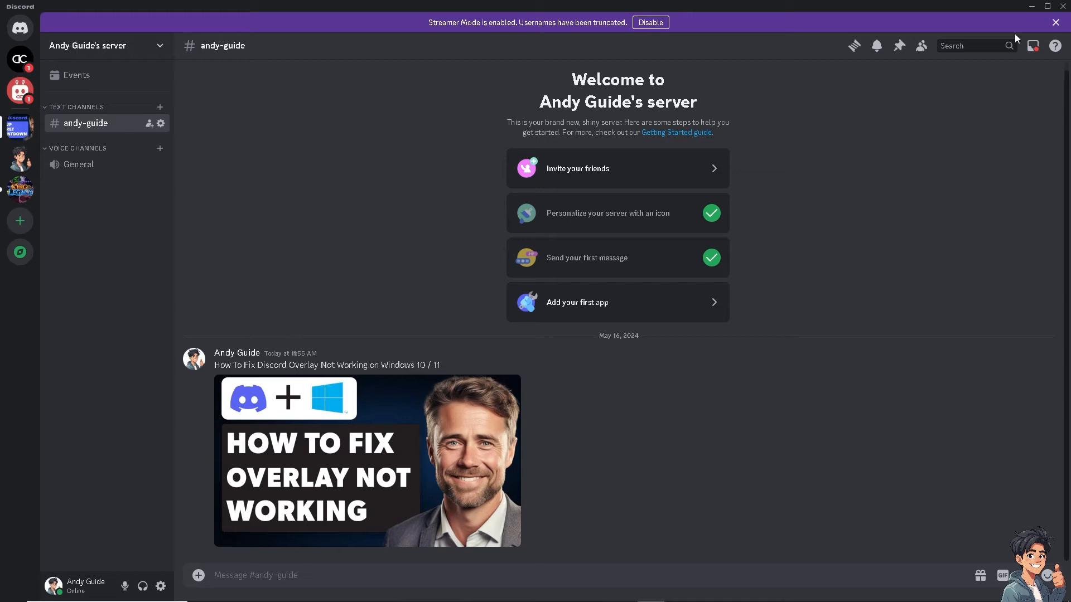
Turn off Hardware Acceleration in Advanced settings and confirm the relaunch.
{"action": "left_click", "coordinate": [649, 22]}
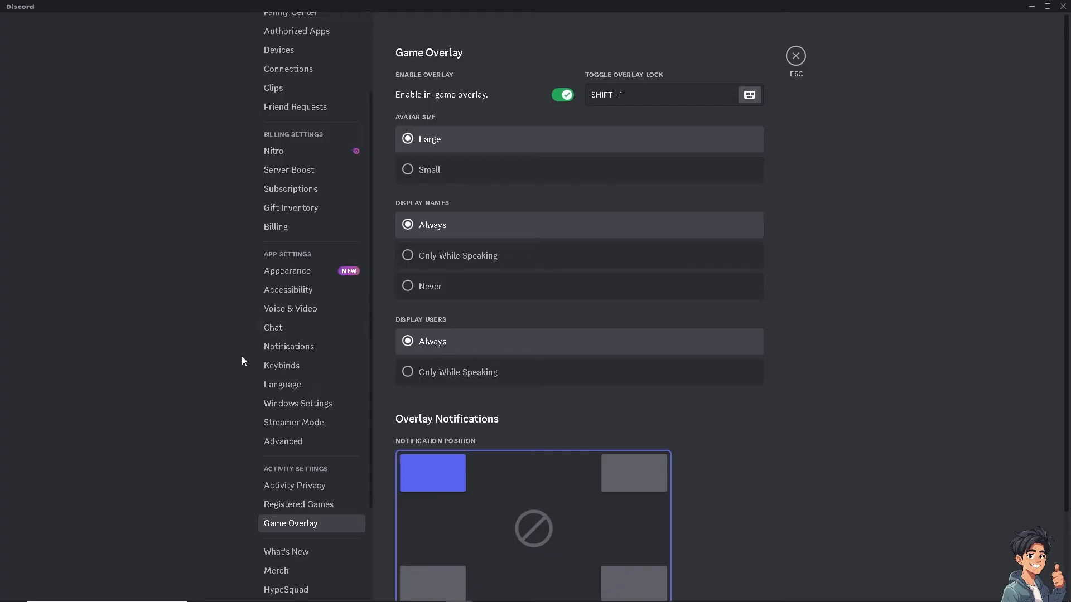
{"action": "scroll", "scroll_direction": "down", "scroll_amount": 3}
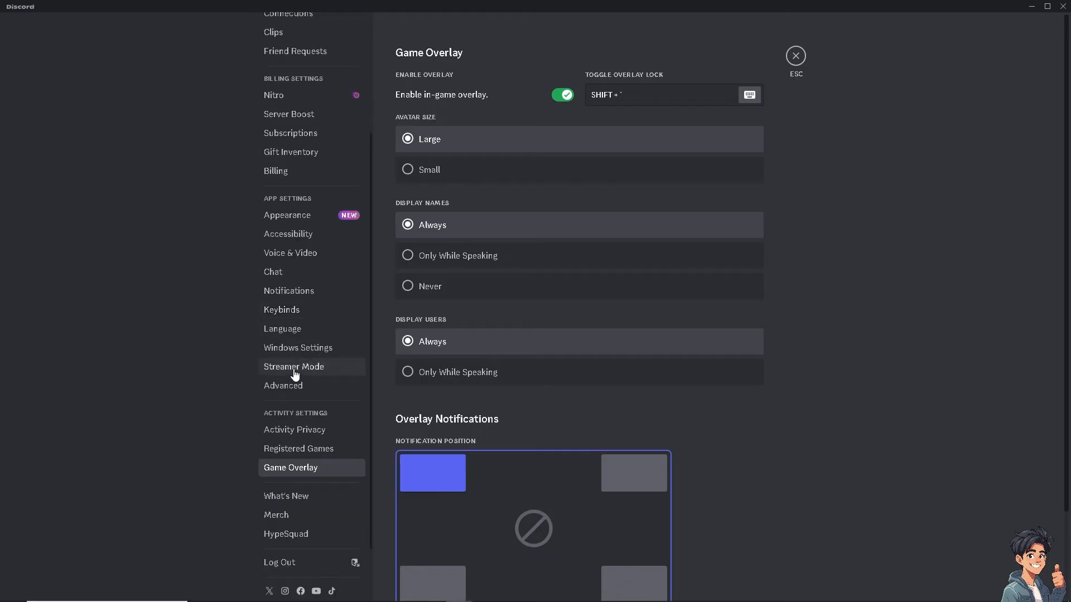
{"action": "mouse_move", "coordinate": [314, 272]}
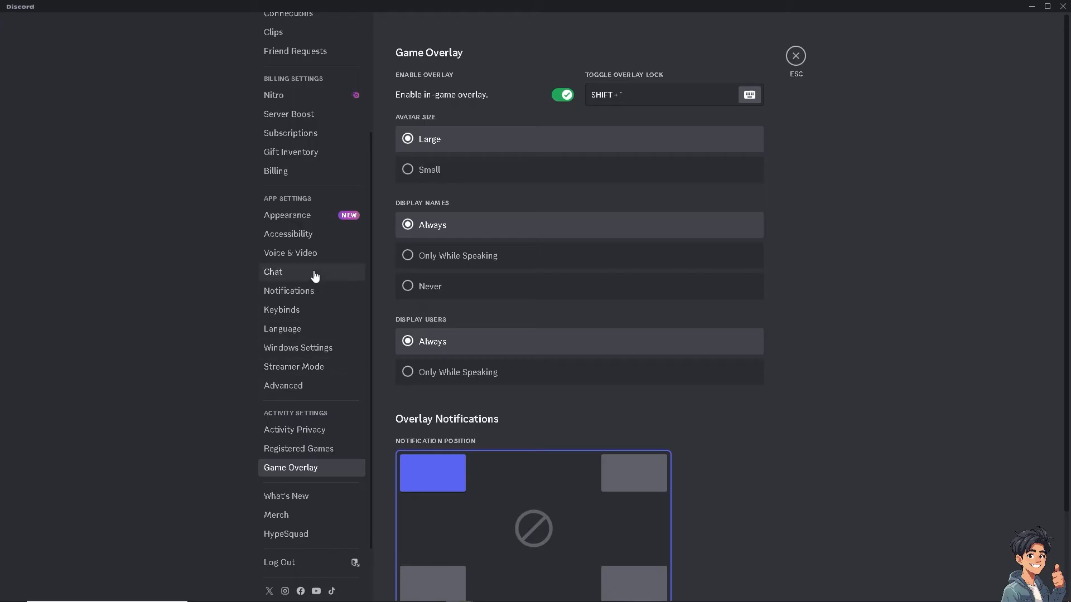
{"action": "mouse_move", "coordinate": [297, 390]}
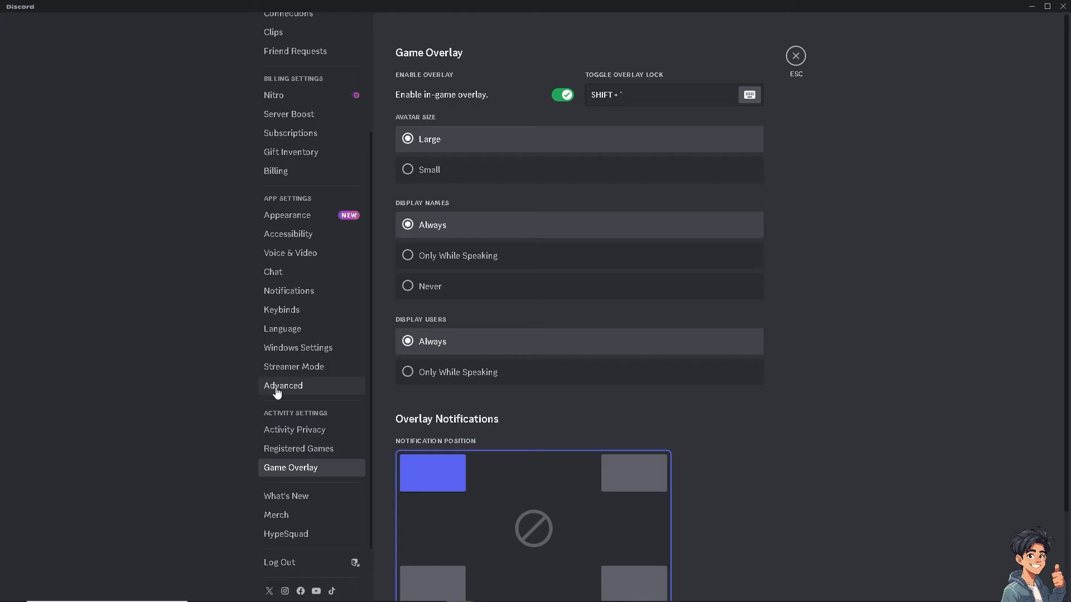
{"action": "left_click", "coordinate": [282, 385]}
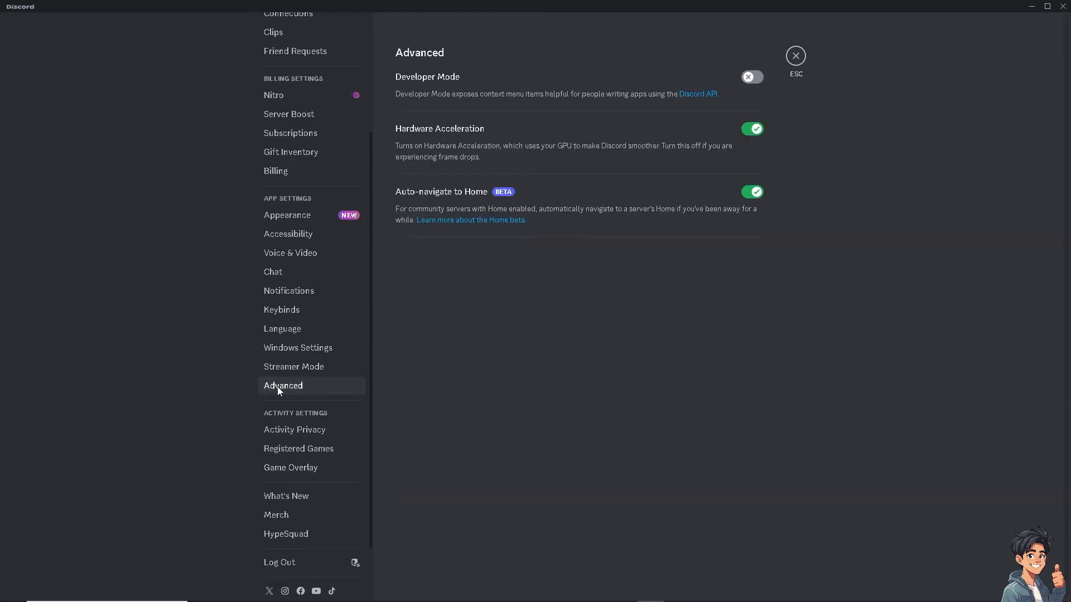
{"action": "mouse_move", "coordinate": [671, 170]}
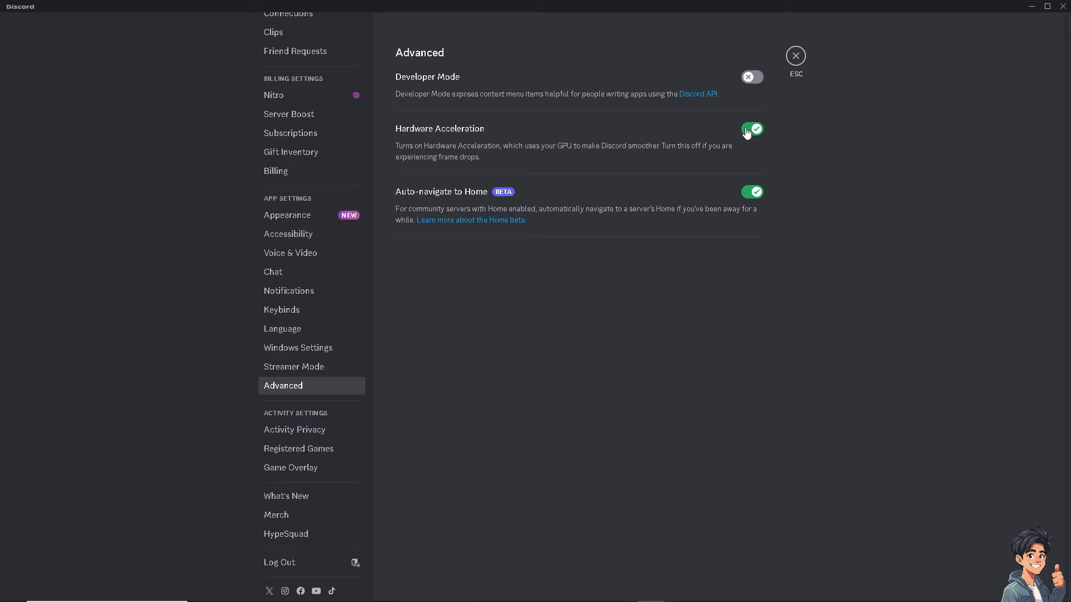
{"action": "left_click", "coordinate": [750, 129]}
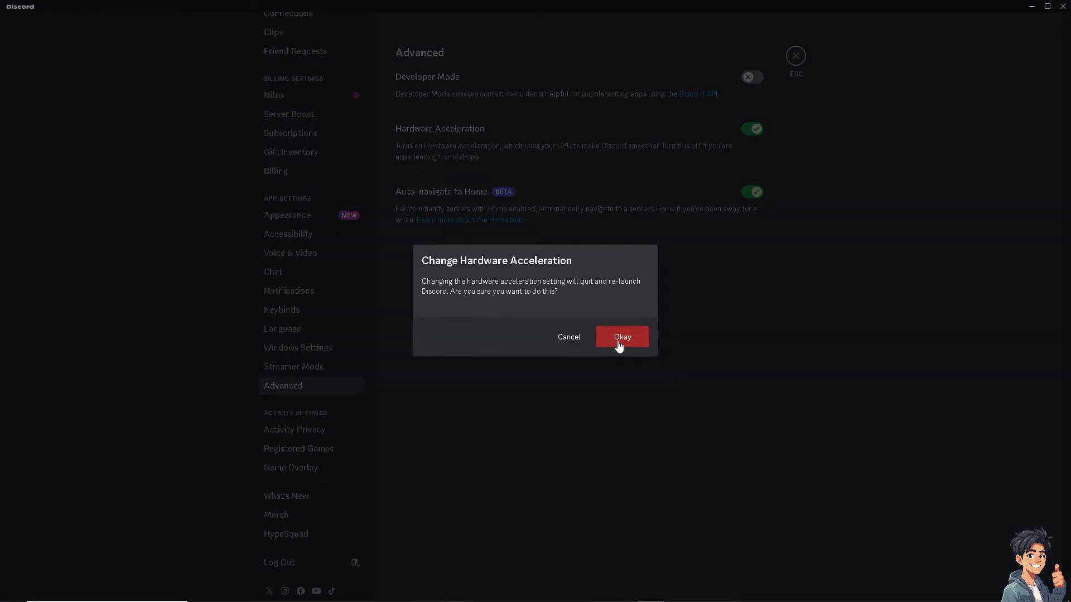
{"action": "left_click", "coordinate": [621, 337]}
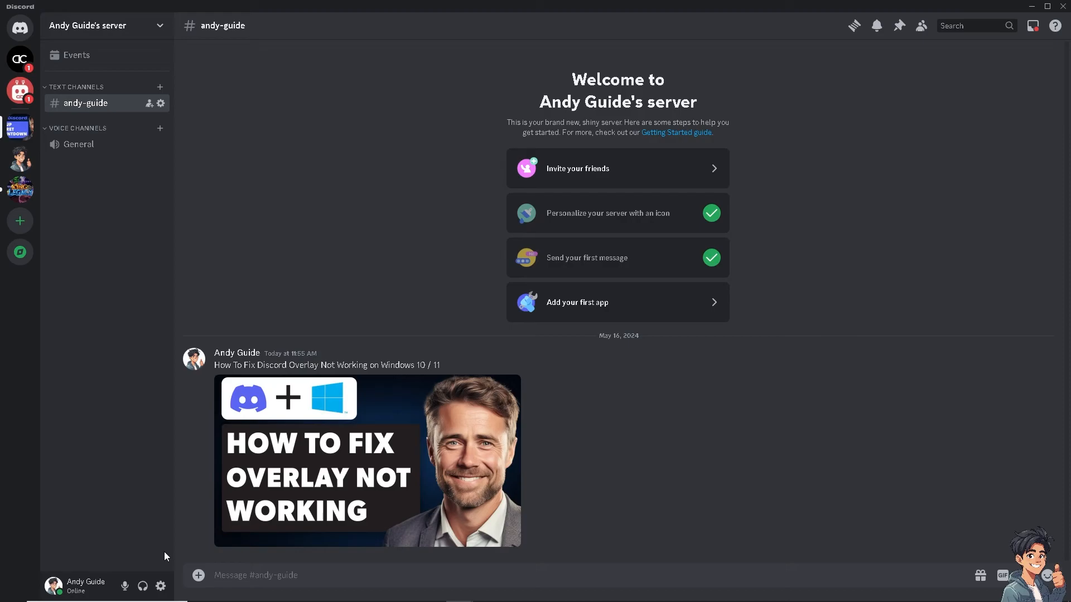
In Game Overlay settings, move the notification position to bottom right, then top right.
{"action": "left_click", "coordinate": [161, 585]}
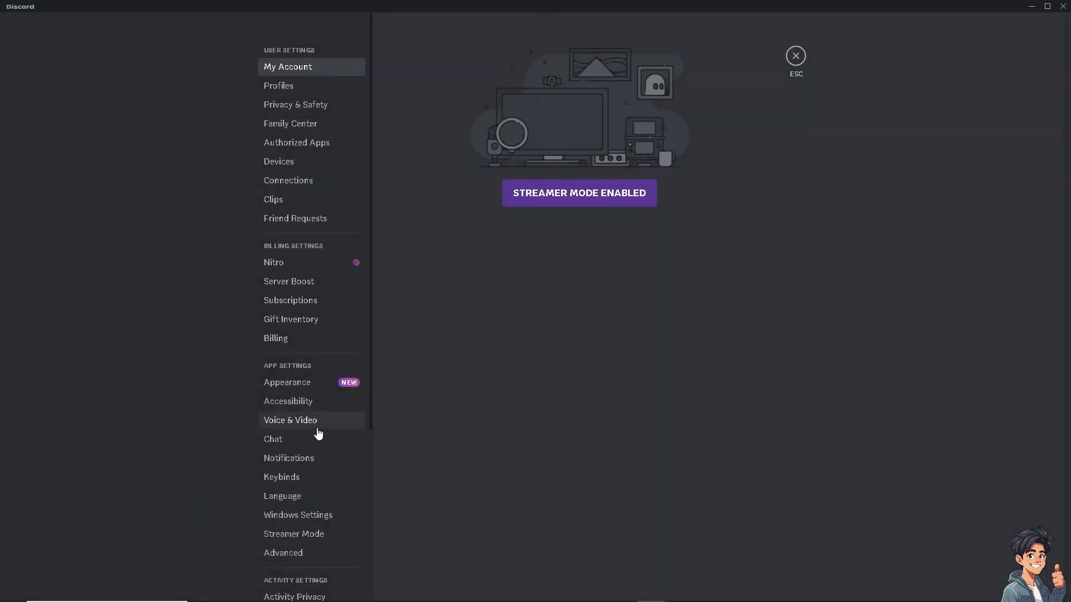
{"action": "mouse_move", "coordinate": [300, 533]}
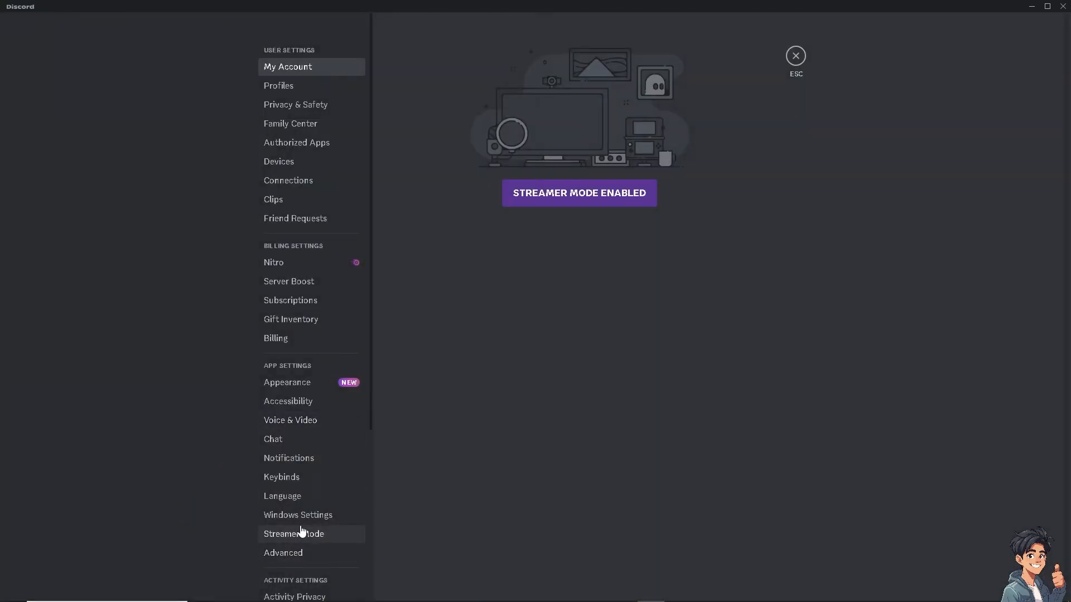
{"action": "mouse_move", "coordinate": [305, 476]}
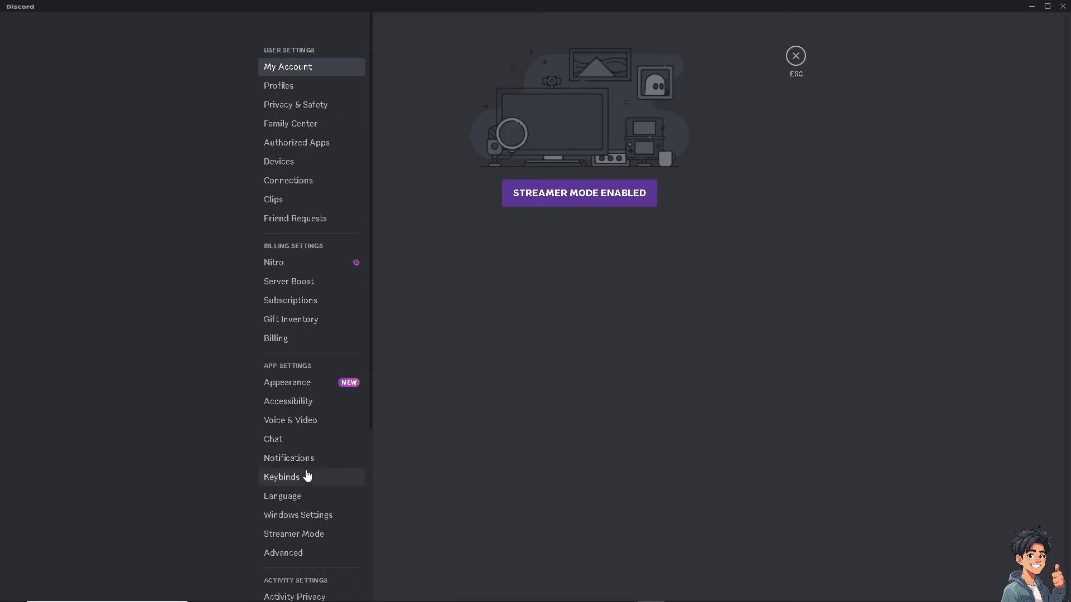
{"action": "left_click", "coordinate": [290, 522]}
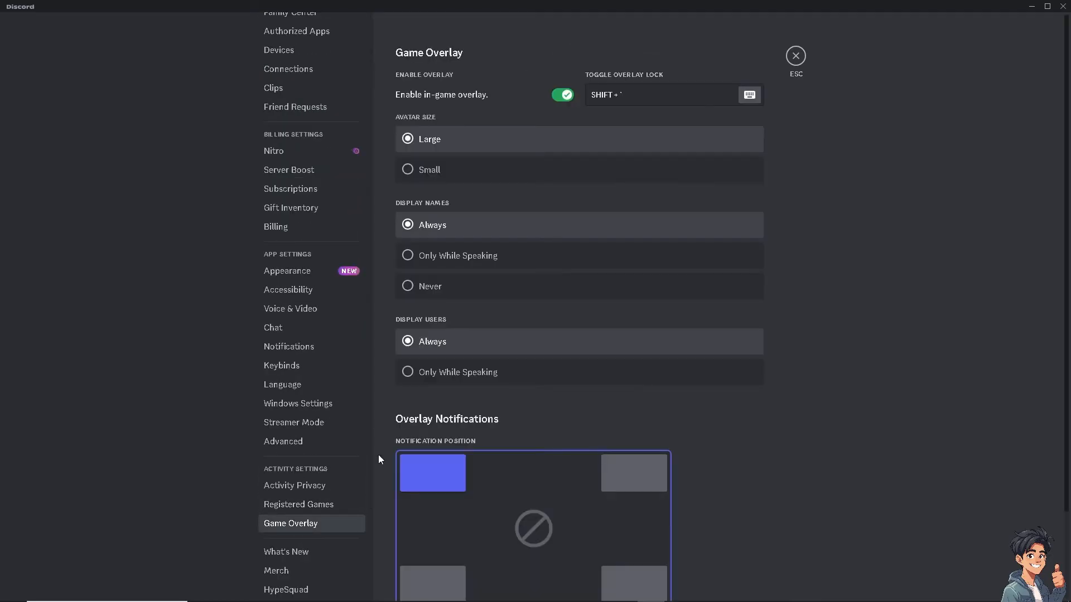
{"action": "mouse_move", "coordinate": [525, 261]}
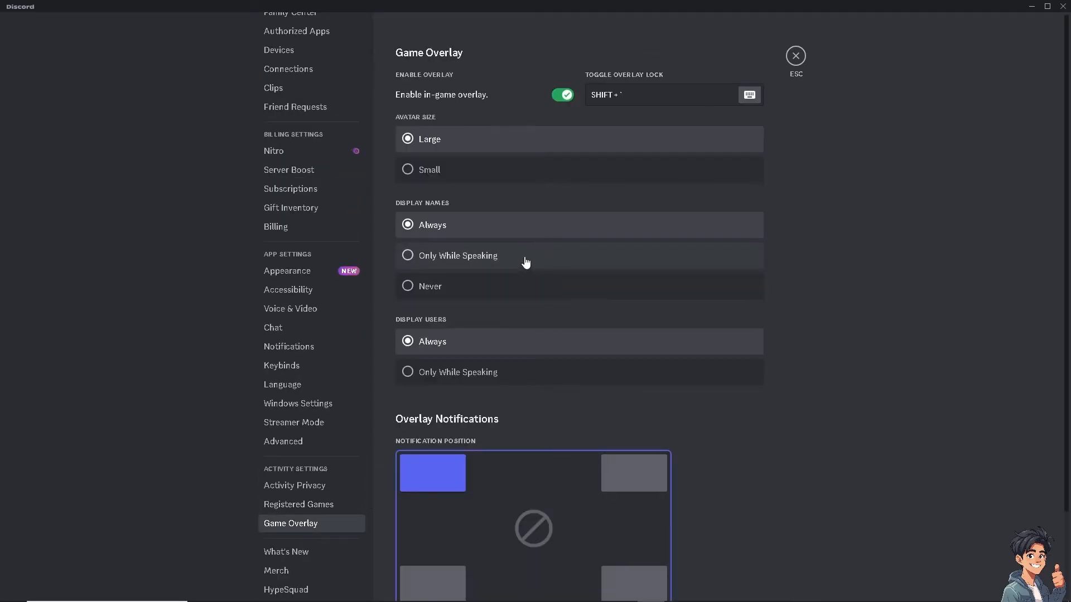
{"action": "scroll", "scroll_direction": "down", "scroll_amount": 3}
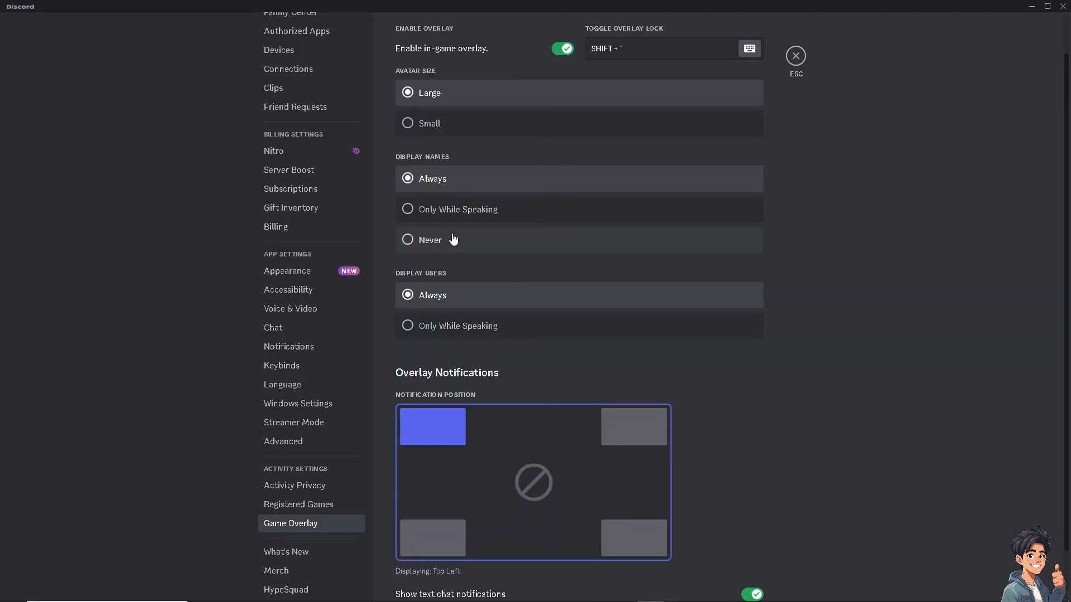
{"action": "scroll", "scroll_direction": "down", "scroll_amount": 3}
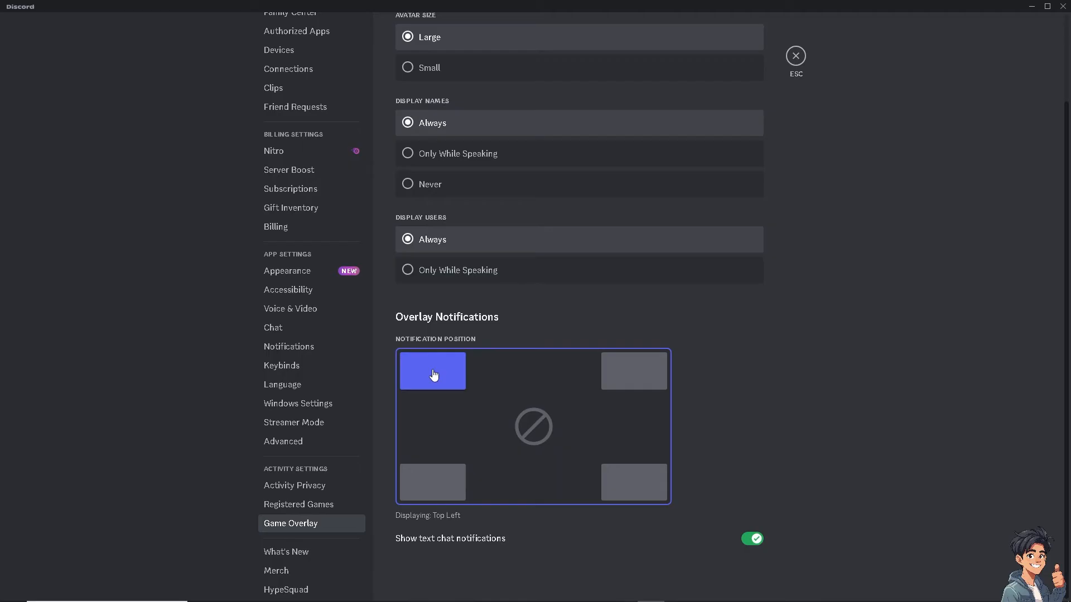
{"action": "left_click", "coordinate": [431, 483]}
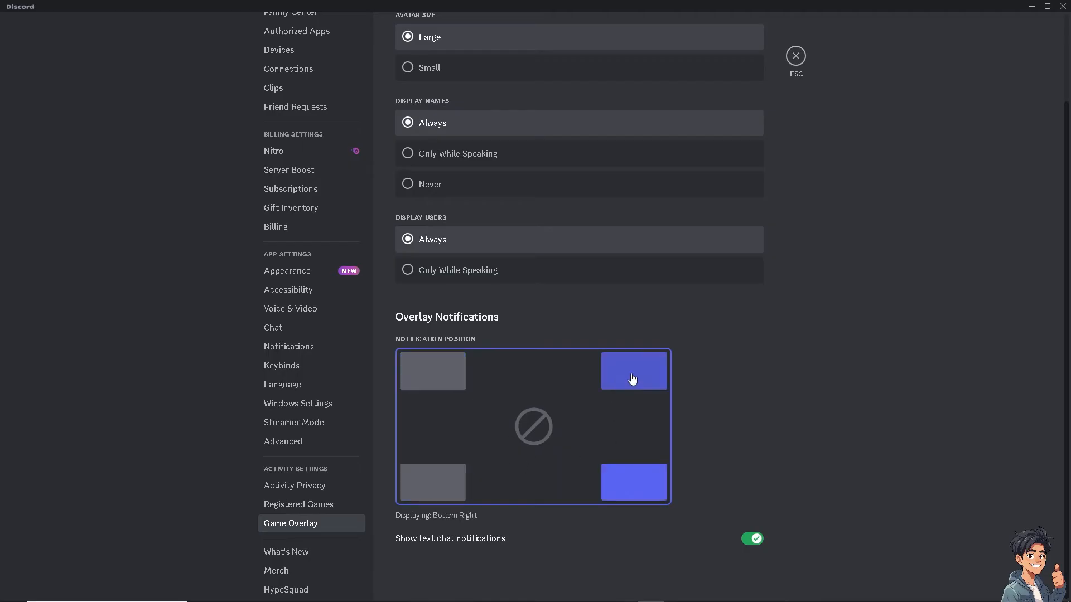
{"action": "left_click", "coordinate": [432, 370]}
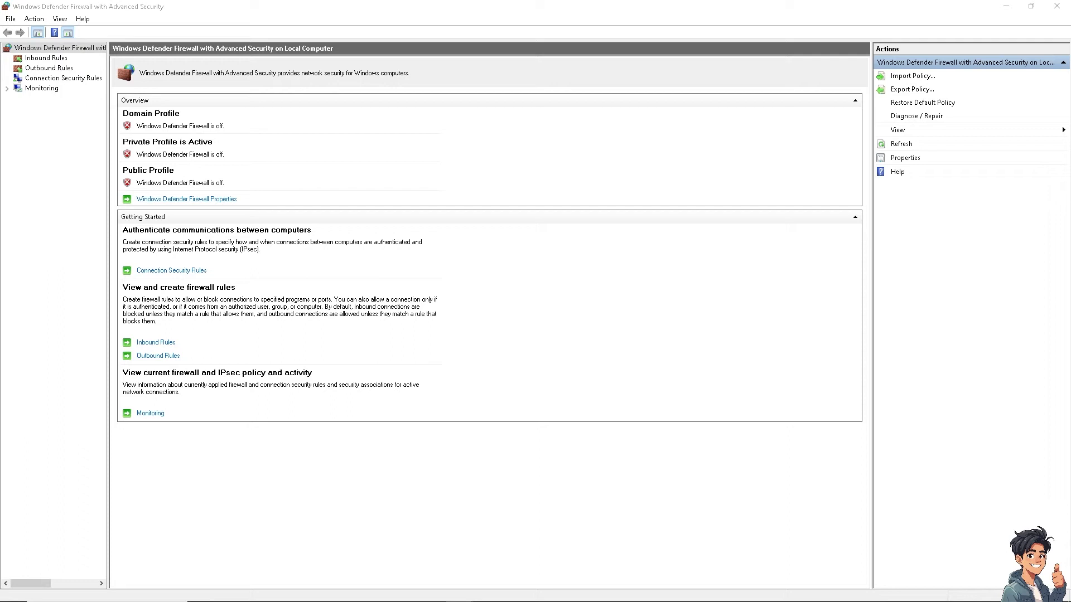
{"action": "mouse_move", "coordinate": [443, 392]}
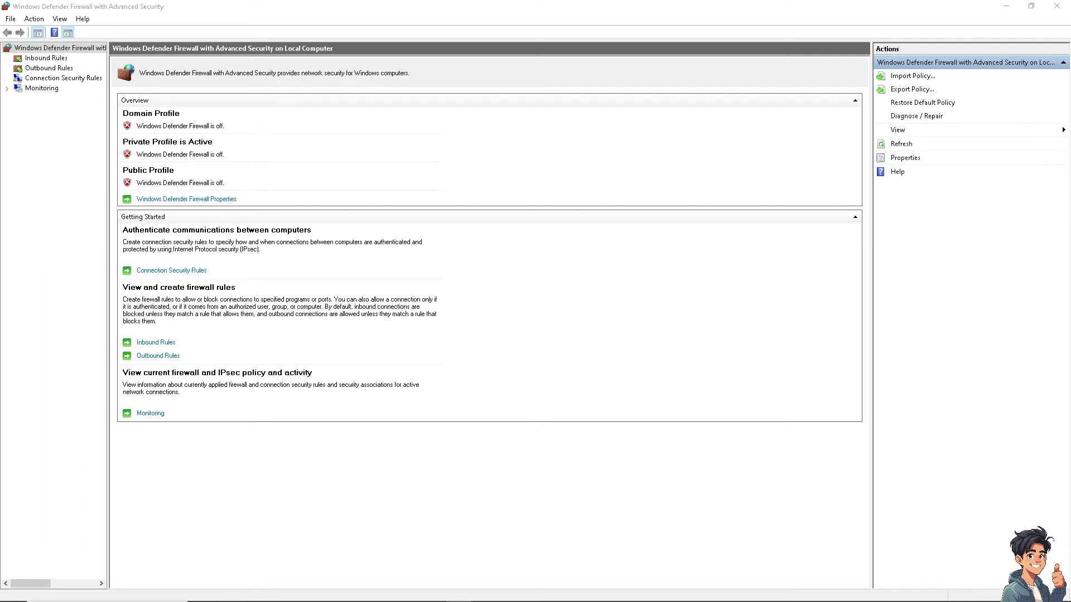
{"action": "mouse_move", "coordinate": [288, 376]}
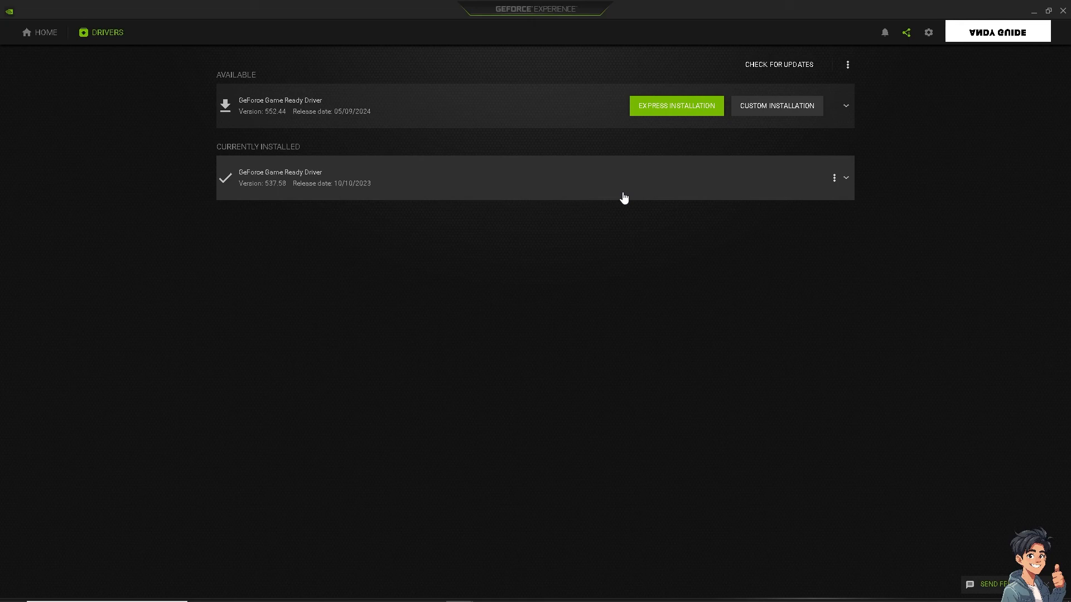
{"action": "mouse_move", "coordinate": [590, 117]}
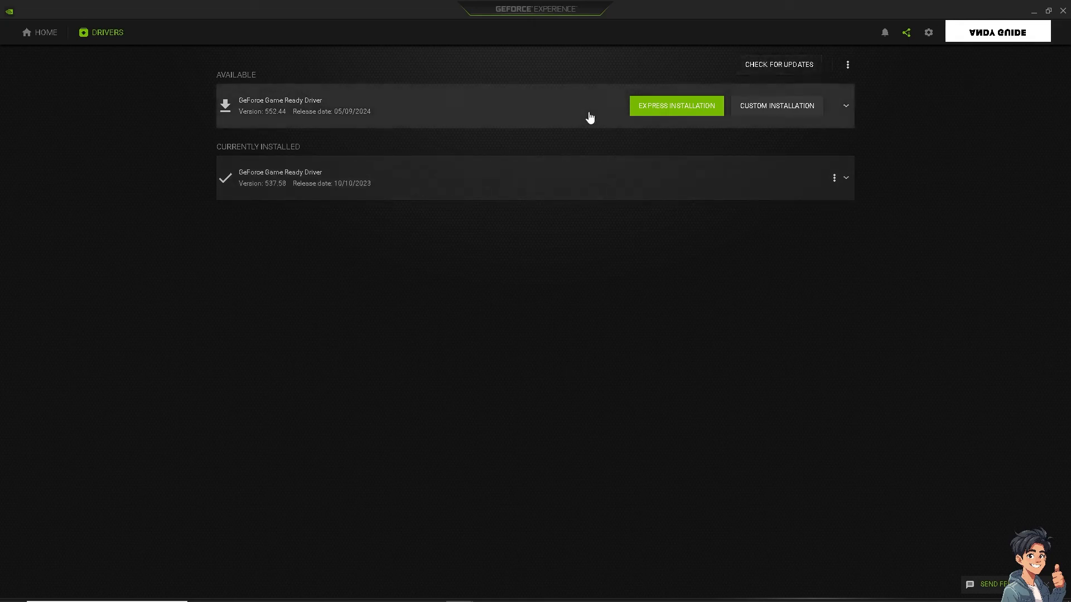
{"action": "mouse_move", "coordinate": [769, 115]}
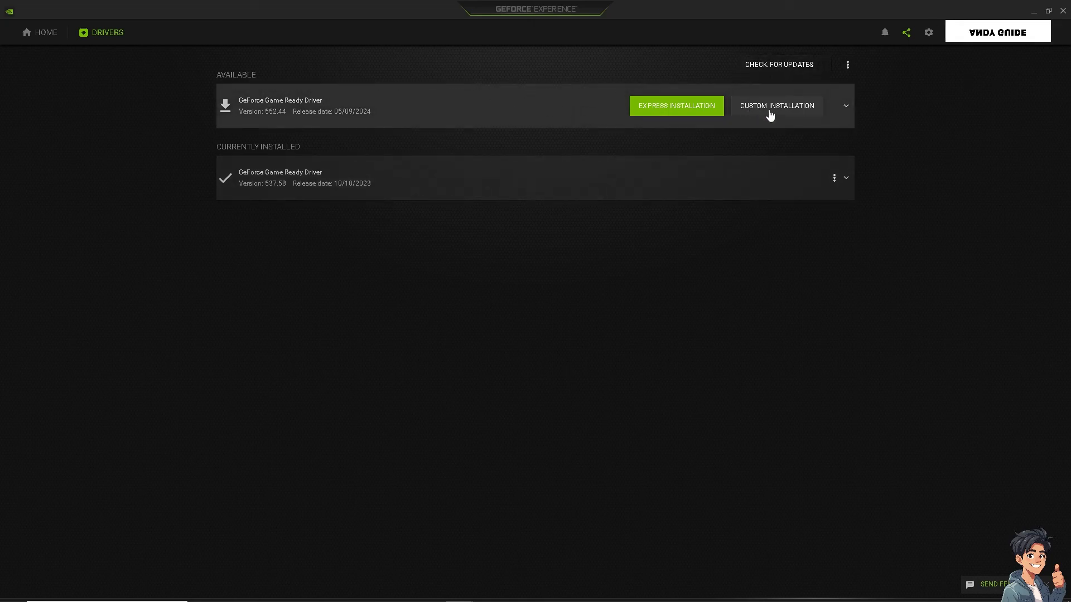
{"action": "mouse_move", "coordinate": [826, 118]}
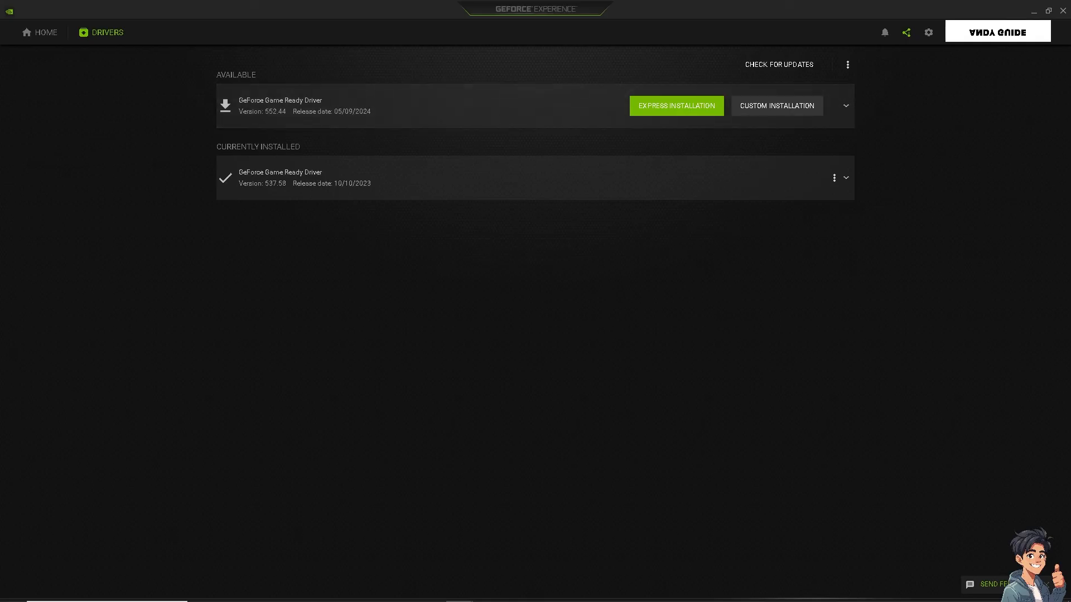
{"action": "mouse_move", "coordinate": [341, 274]}
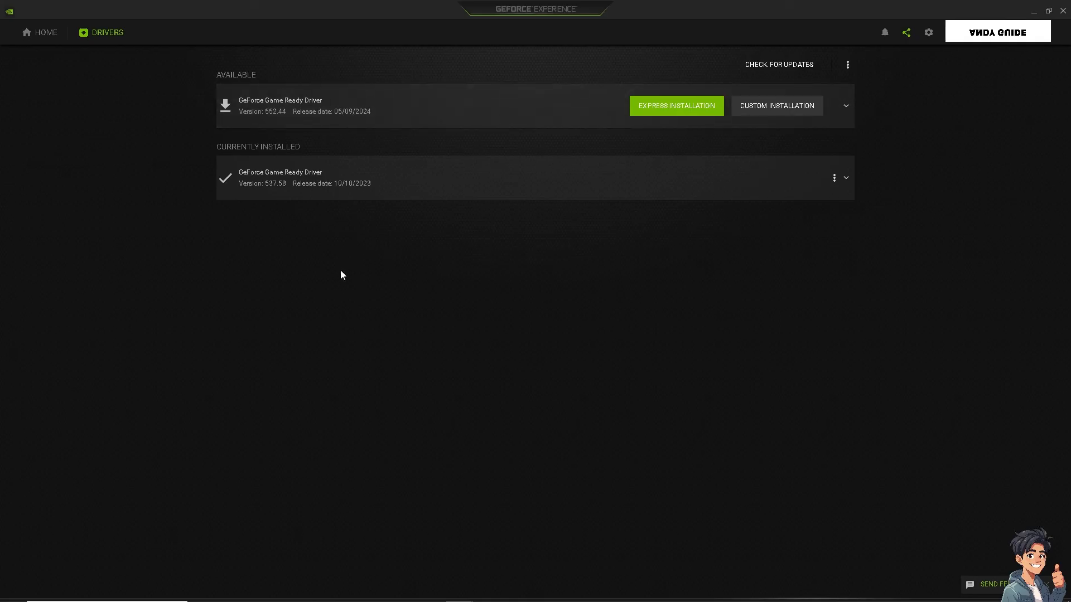
{"action": "mouse_move", "coordinate": [382, 275]}
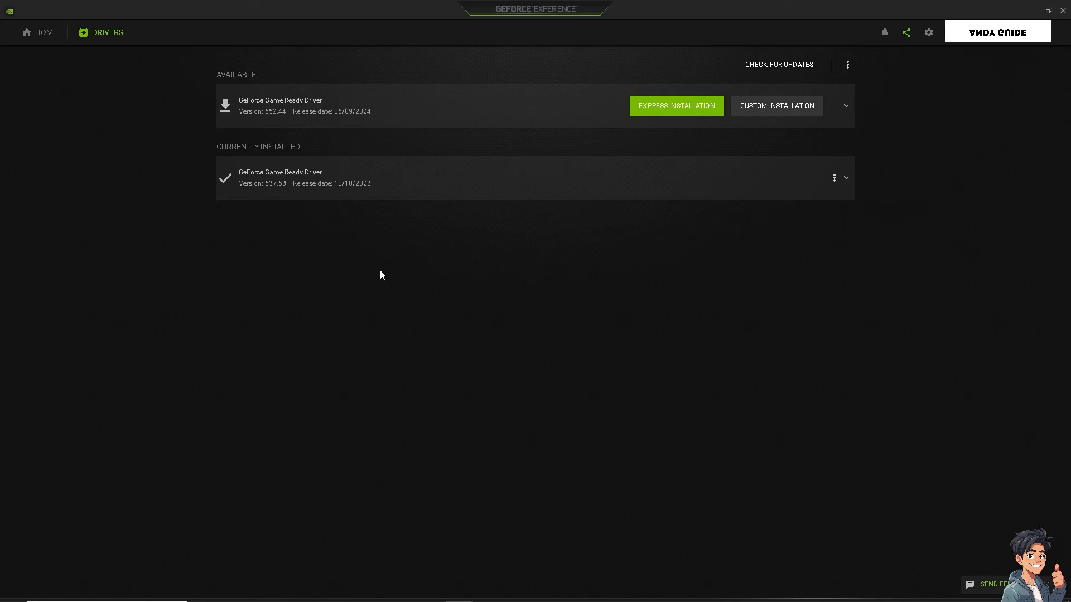
{"action": "mouse_move", "coordinate": [309, 189]}
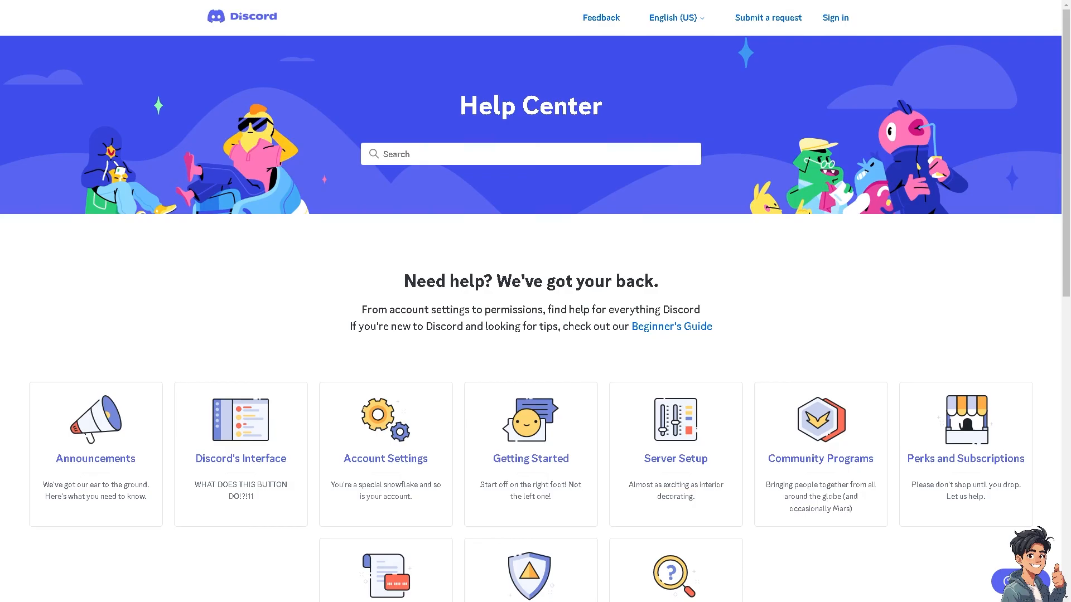
Search the Help Center widget for 'Play Not Working on Windows 10 / 11'.
{"action": "scroll", "scroll_direction": "down", "scroll_amount": 3}
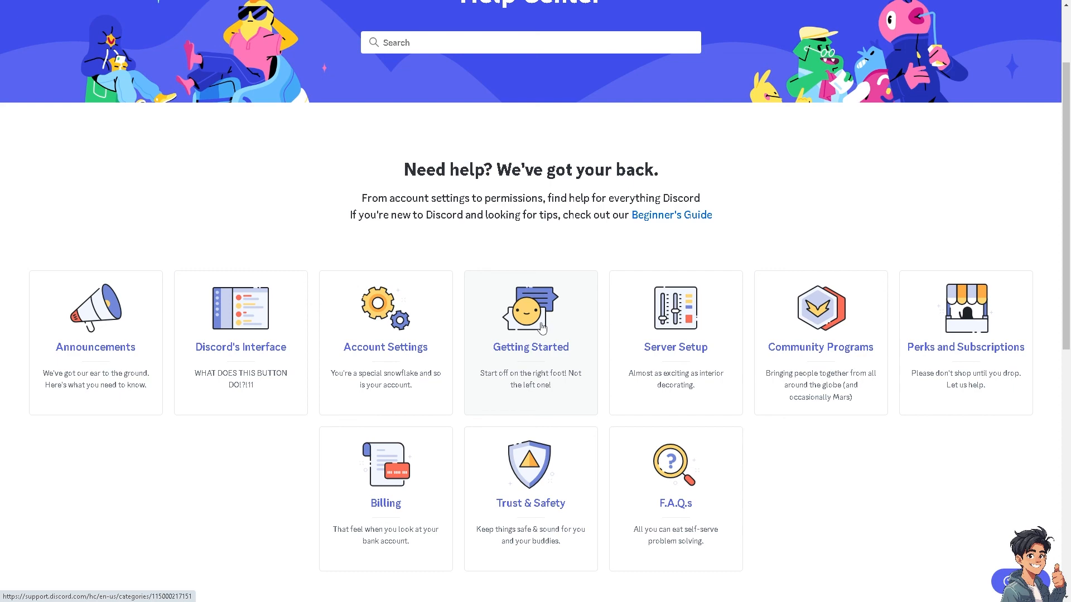
{"action": "scroll", "scroll_direction": "down", "scroll_amount": 3}
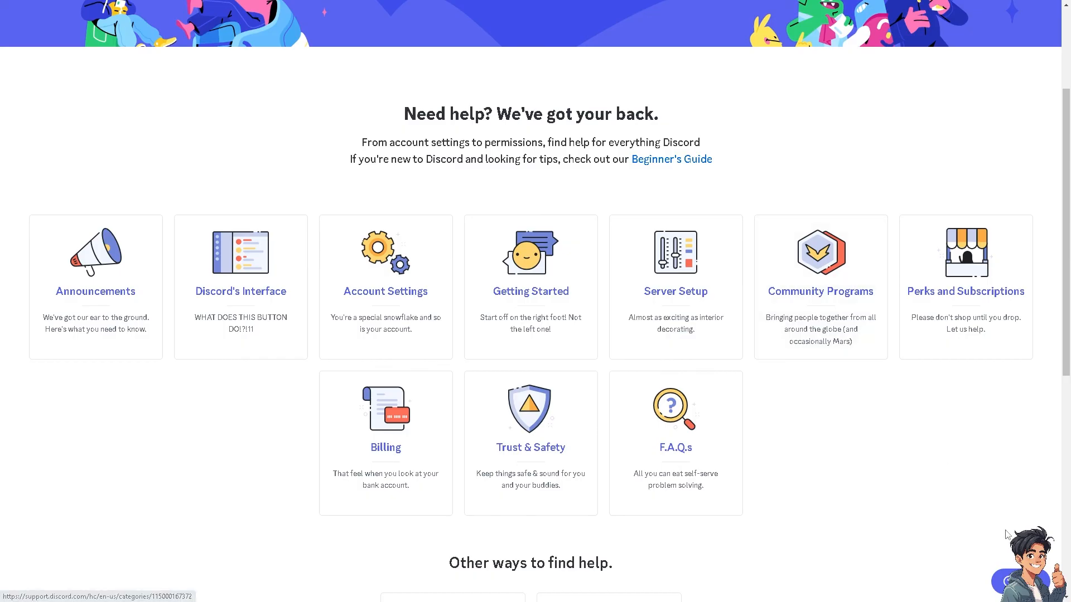
{"action": "left_click", "coordinate": [1020, 582]}
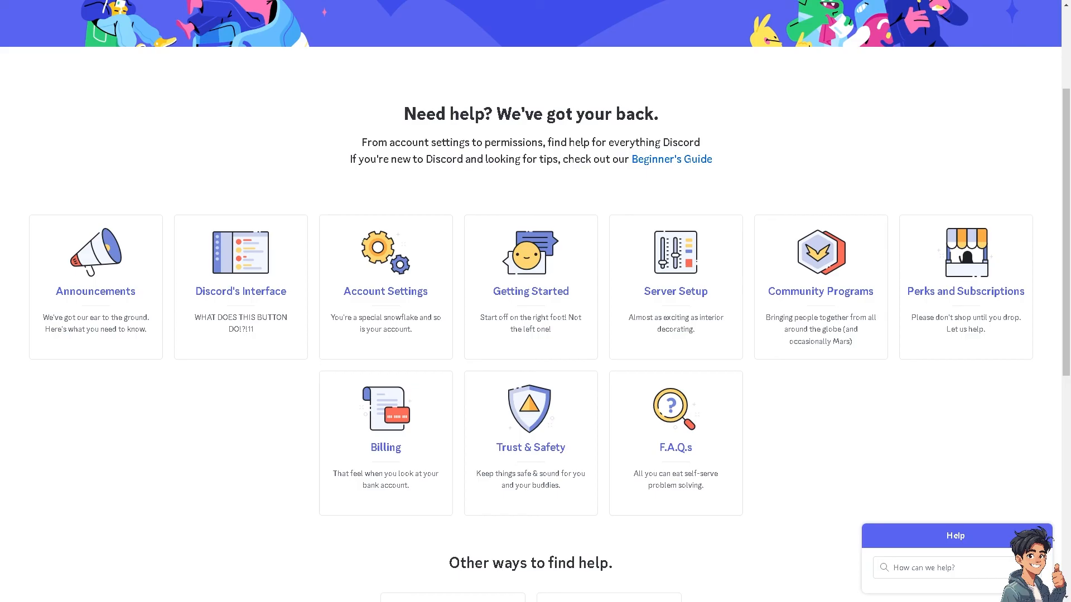
{"action": "mouse_move", "coordinate": [701, 466]}
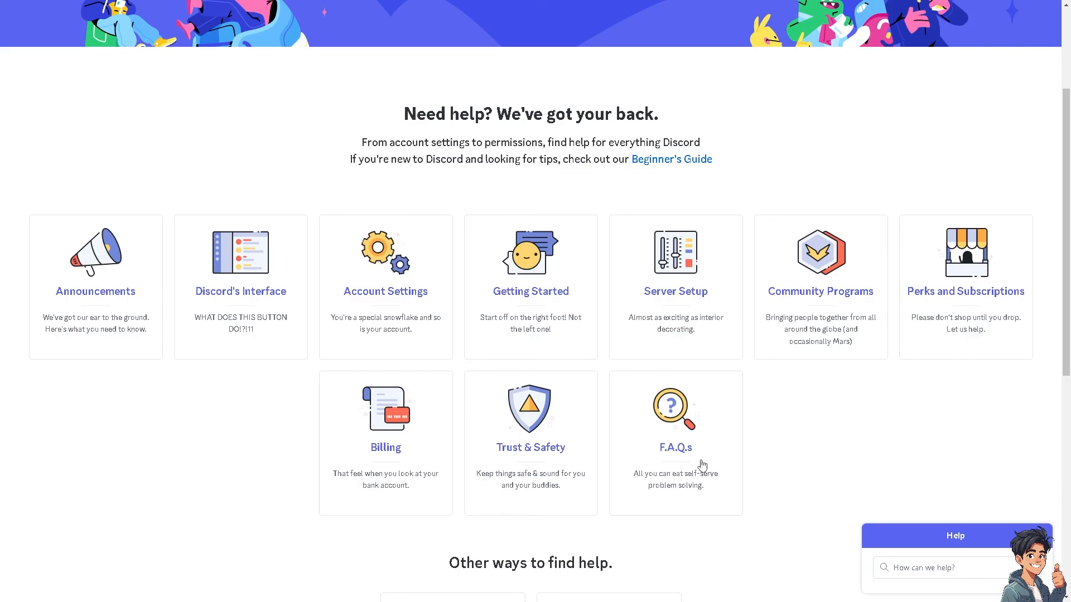
{"action": "type", "text": "Play Not Working on Windows 10 / 11"}
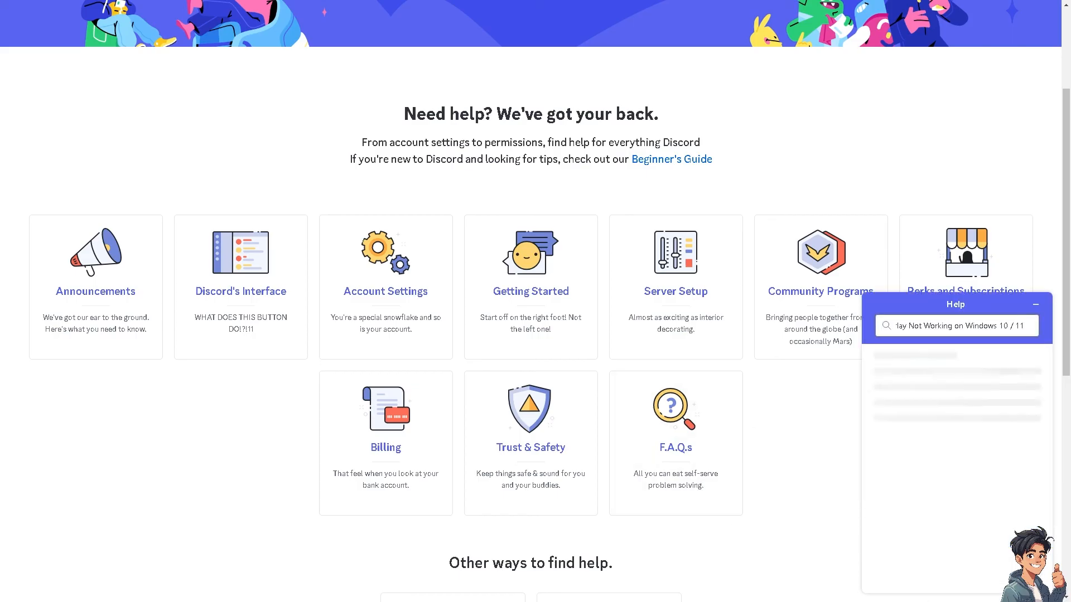